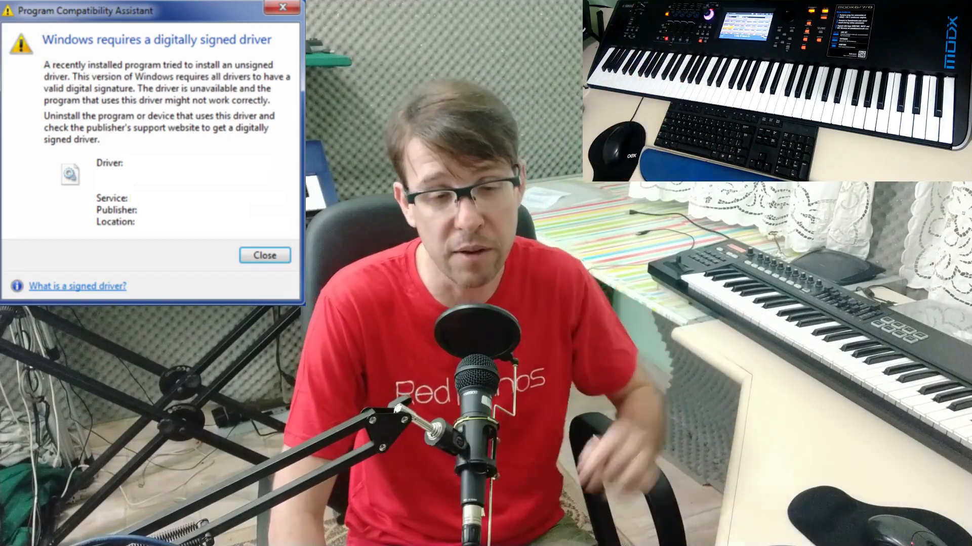
# Step: Dismiss the Program Compatibility Assistant's unsigned-driver warning
pyautogui.click(264, 255)
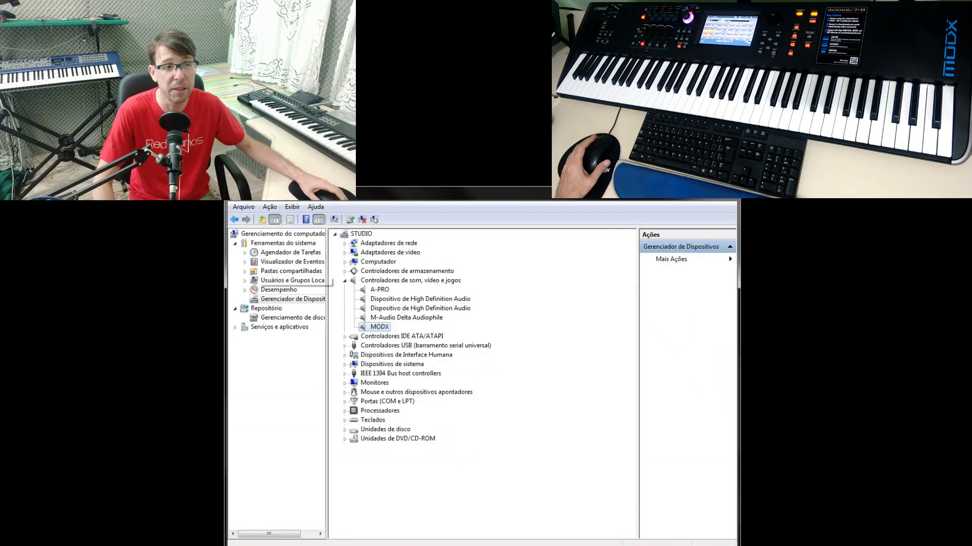
pyautogui.click(410, 280)
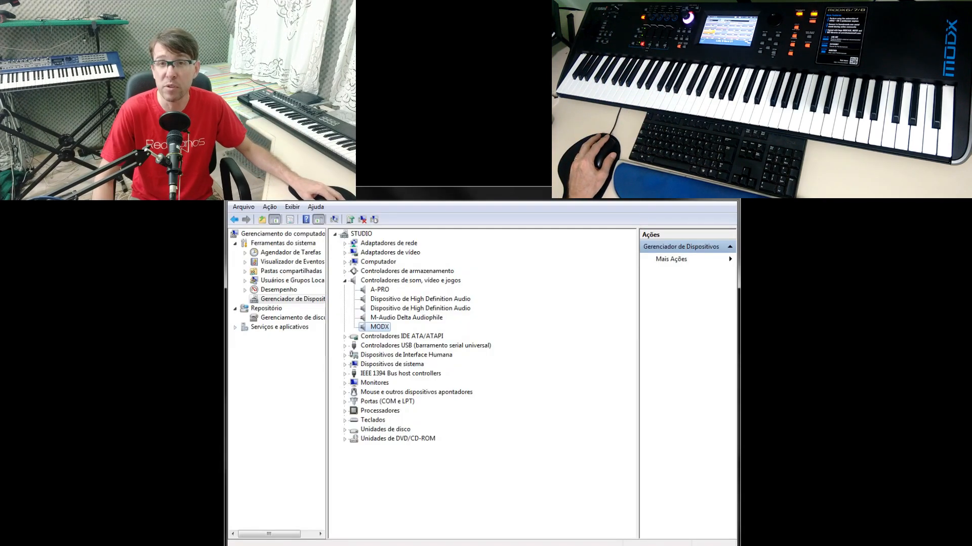
# Step: Open the MODX Properties Driver tab to check Yamaha signature and version 1.10.4.1
pyautogui.rightClick(379, 327)
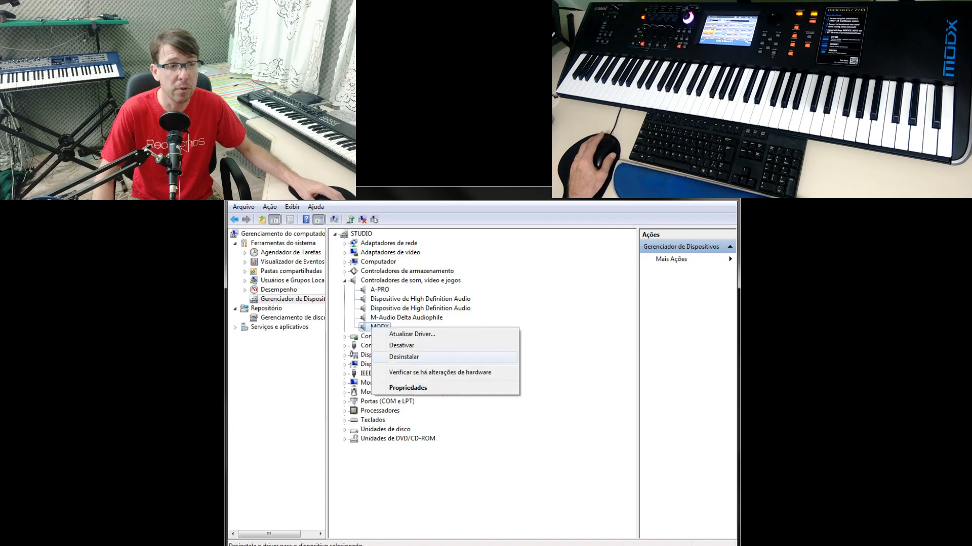
pyautogui.click(408, 387)
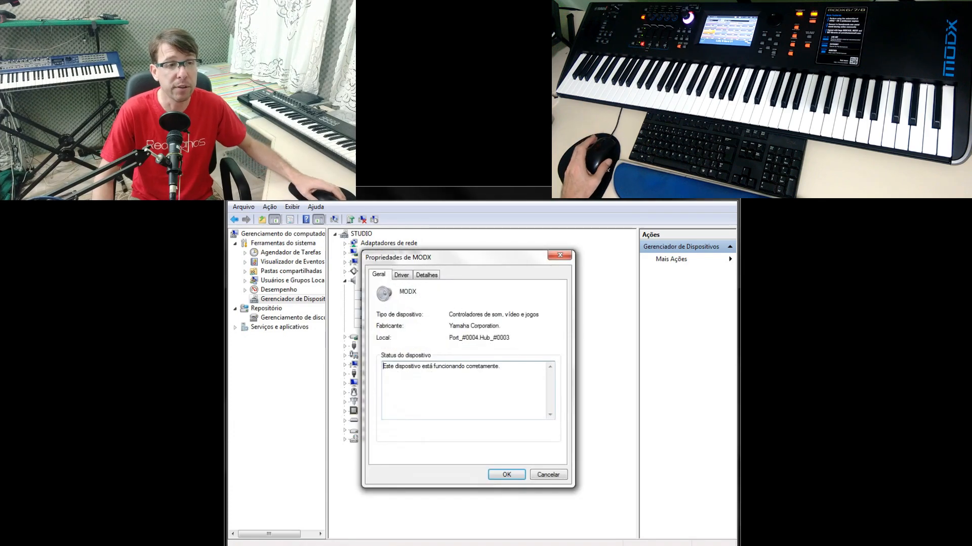
pyautogui.click(400, 274)
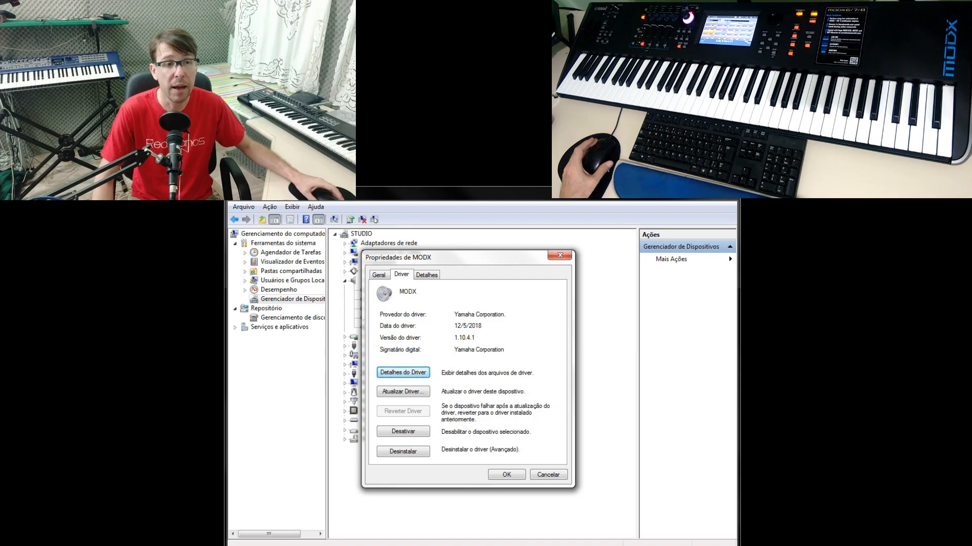
pyautogui.doubleClick(478, 350)
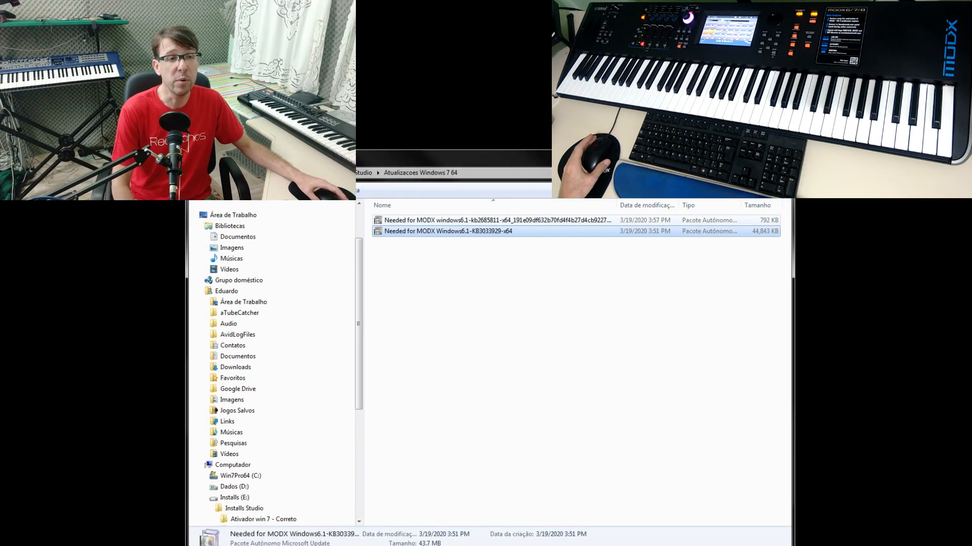
# Step: Select the KB3033929 and KB2685811 update packages in Atualizacoes Windows 7 64
pyautogui.click(496, 220)
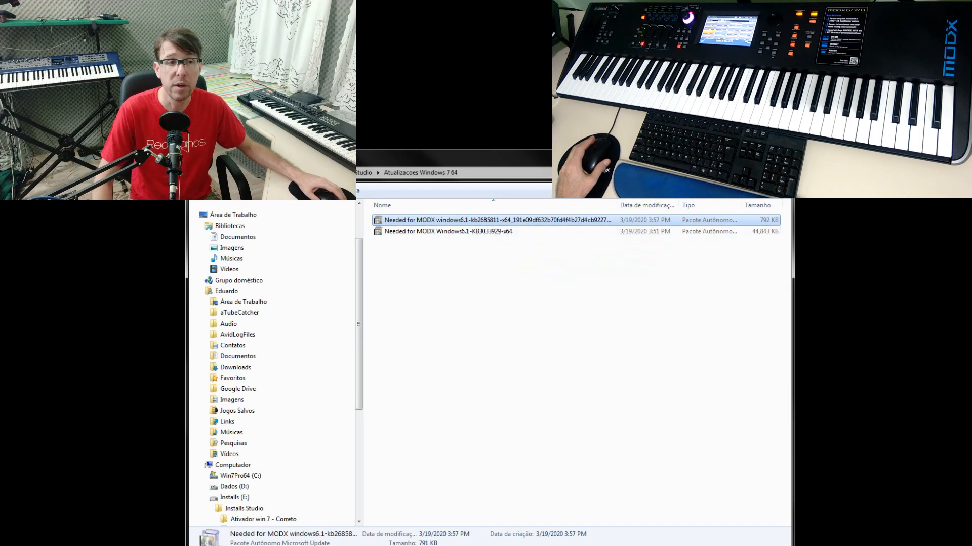
pyautogui.moveTo(490, 220)
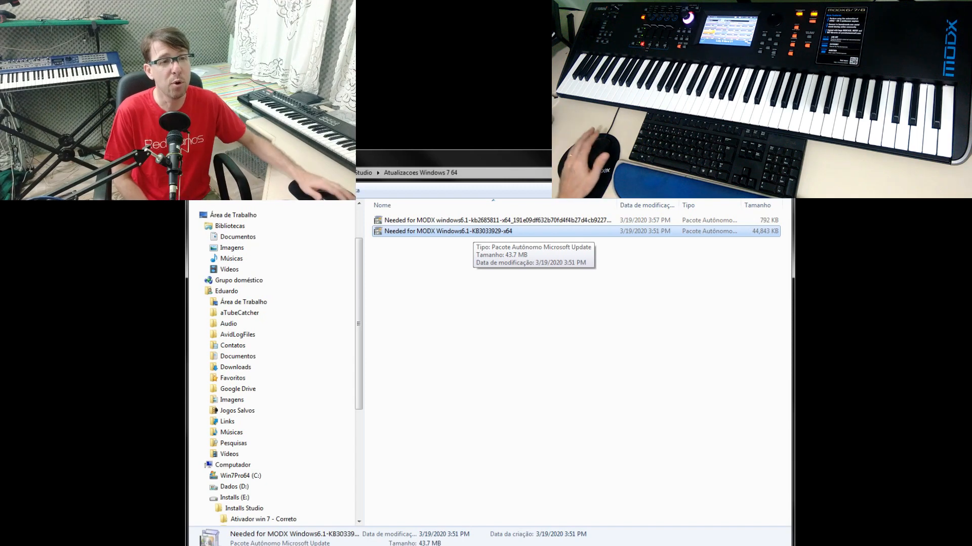
pyautogui.click(489, 220)
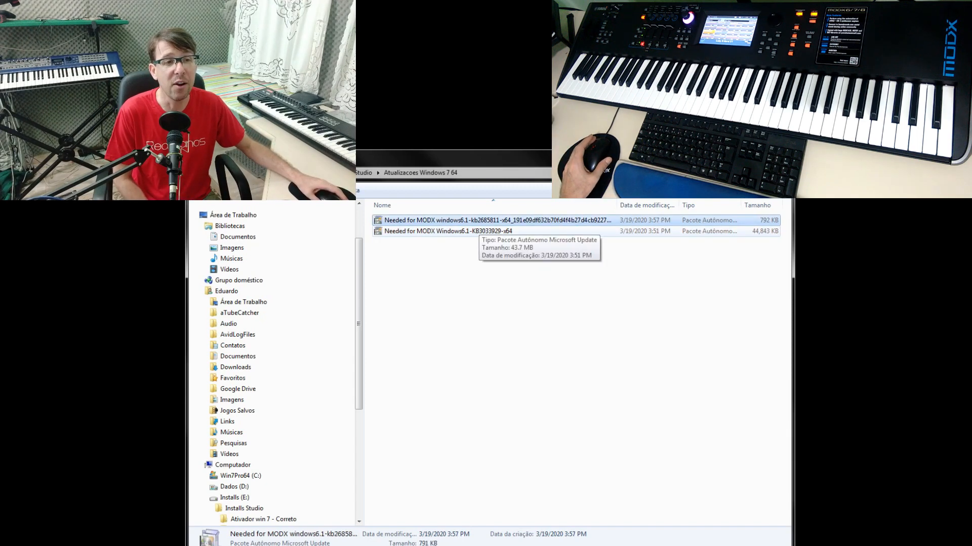
pyautogui.click(447, 230)
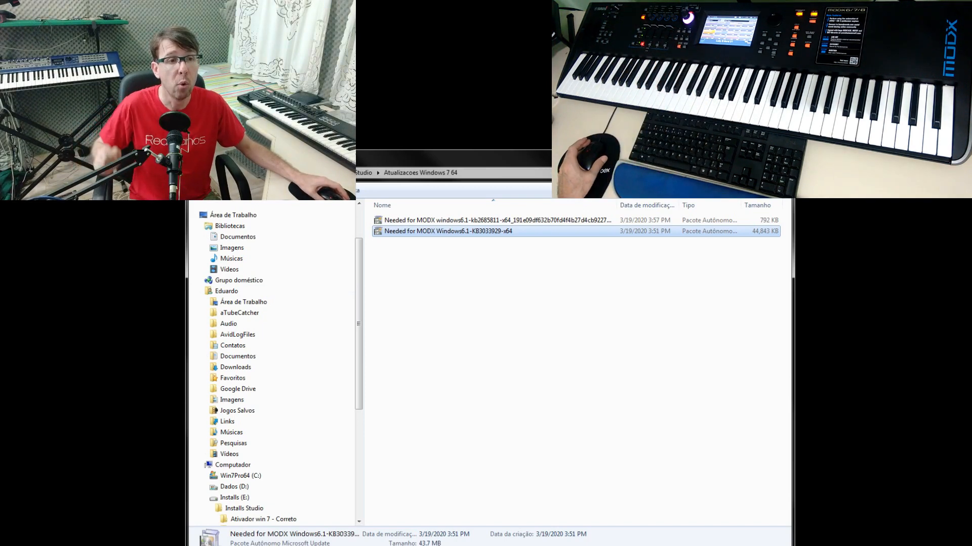
pyautogui.click(495, 220)
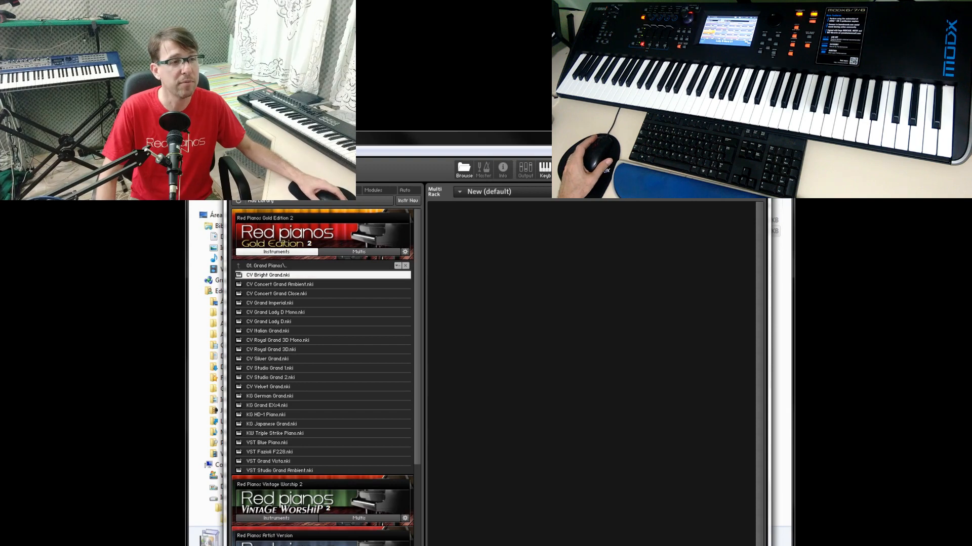
# Step: Load CV Bright Grand.nki and close MIDI settings showing MODX-1 on Port A
pyautogui.doubleClick(268, 274)
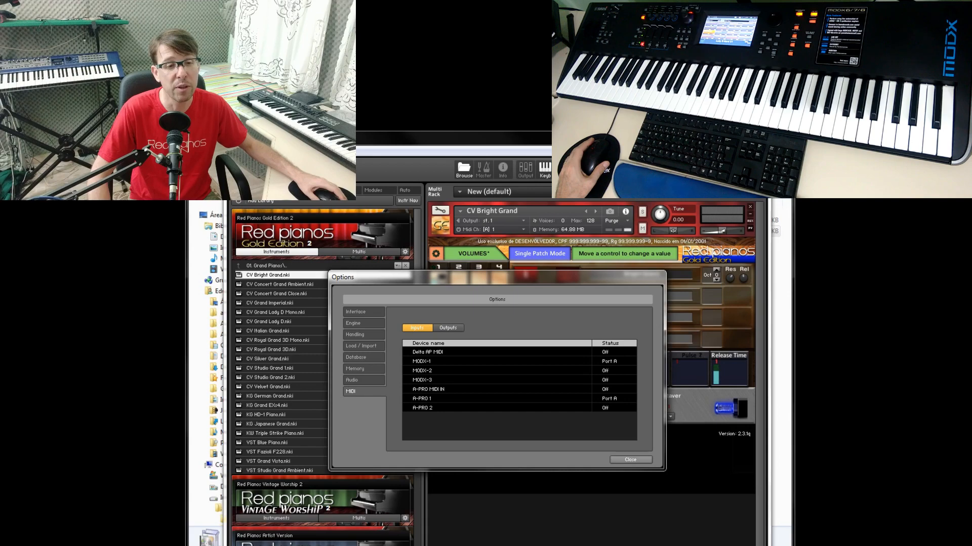
pyautogui.click(629, 459)
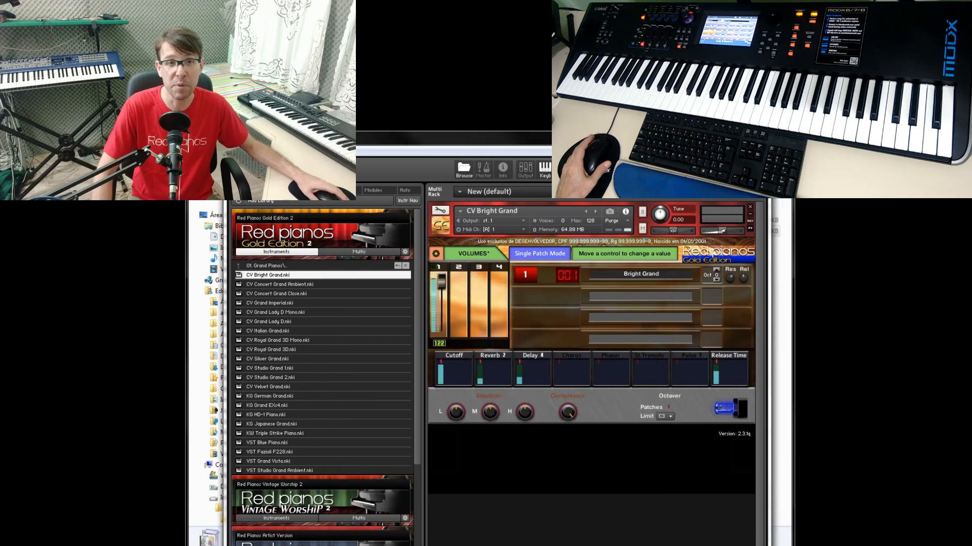